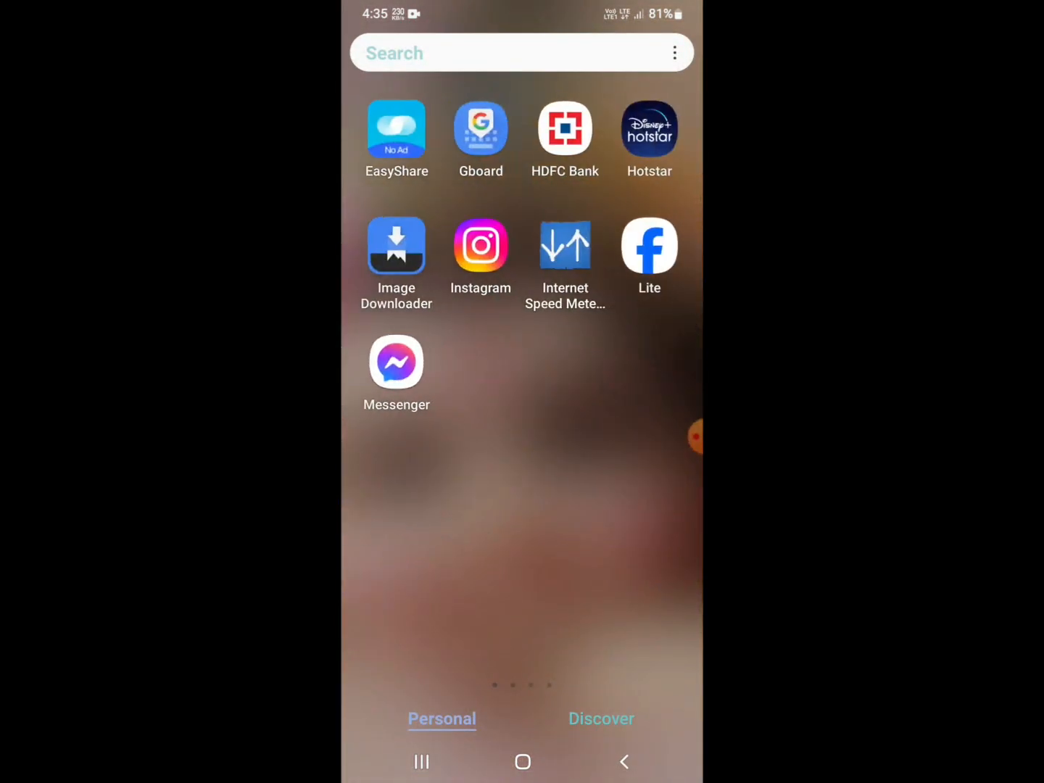
Pull down the Quick Settings panel showing the connection toggles
scroll(down, 3)
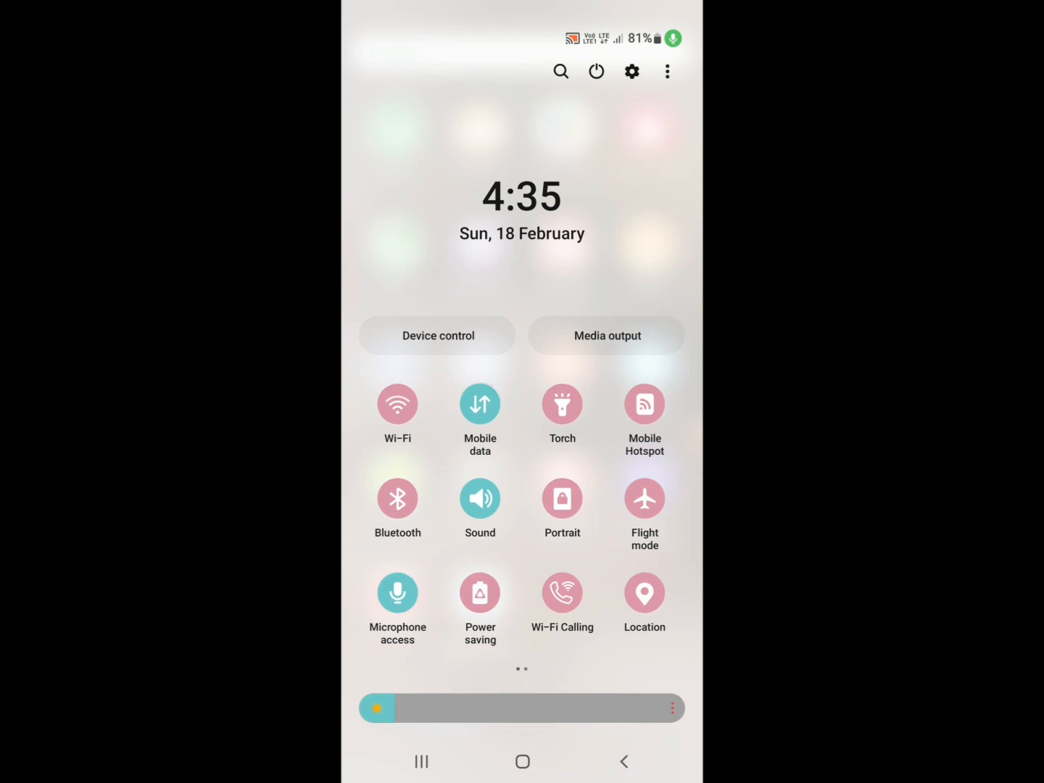
Toggle Flight mode on, then back off to reset the connection
click(644, 499)
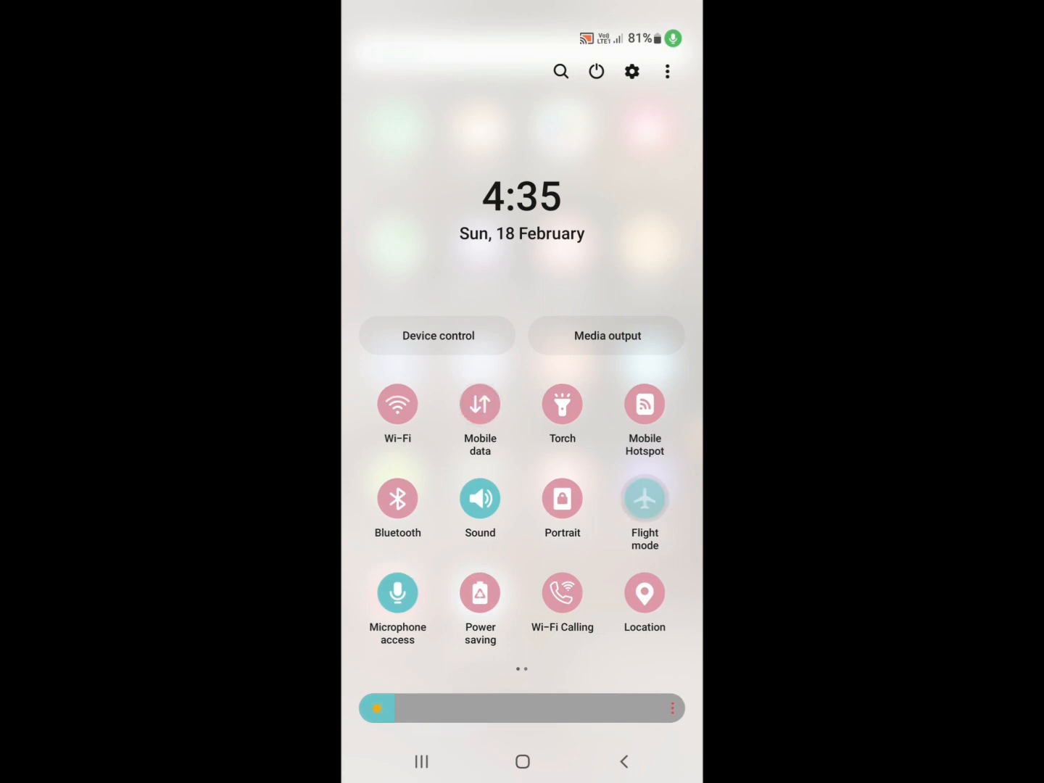
click(644, 499)
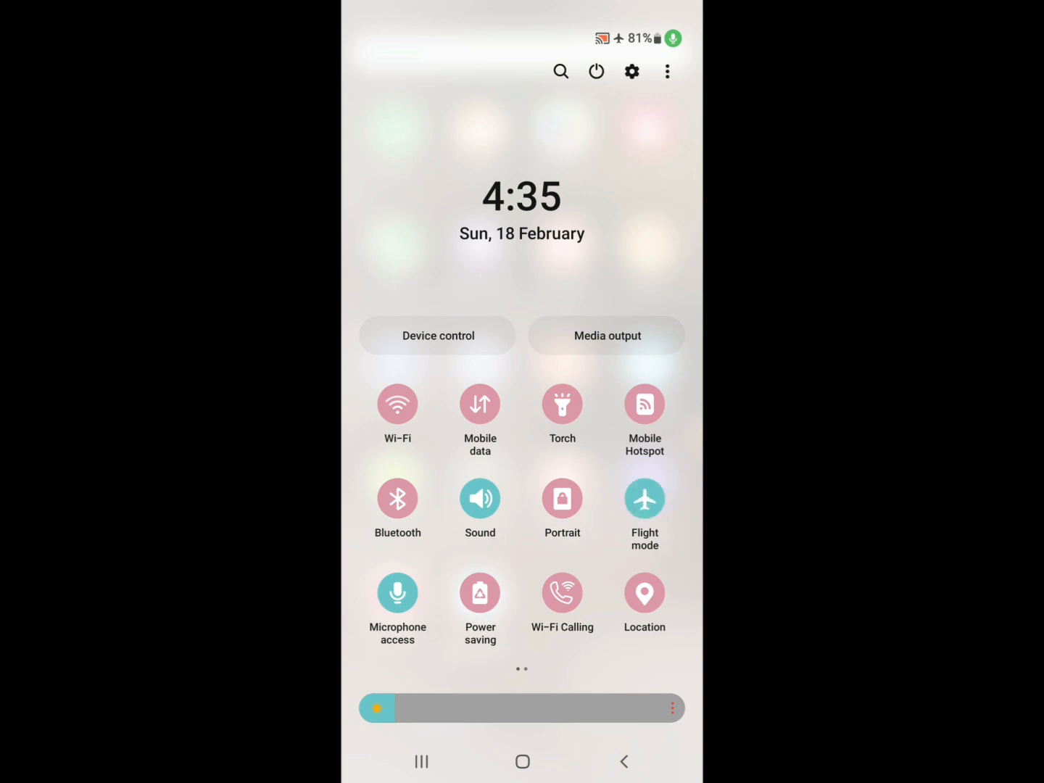
click(644, 499)
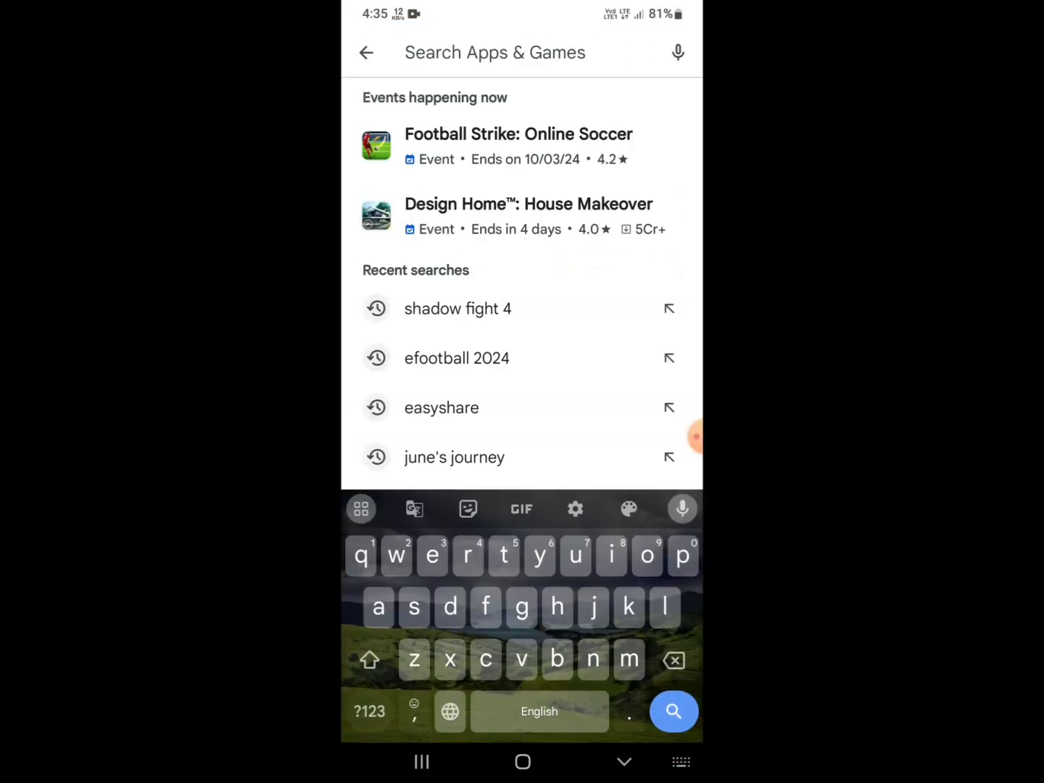
Pick the recent 'shadow fight 4' search and dismiss the gameplay preview video
click(458, 308)
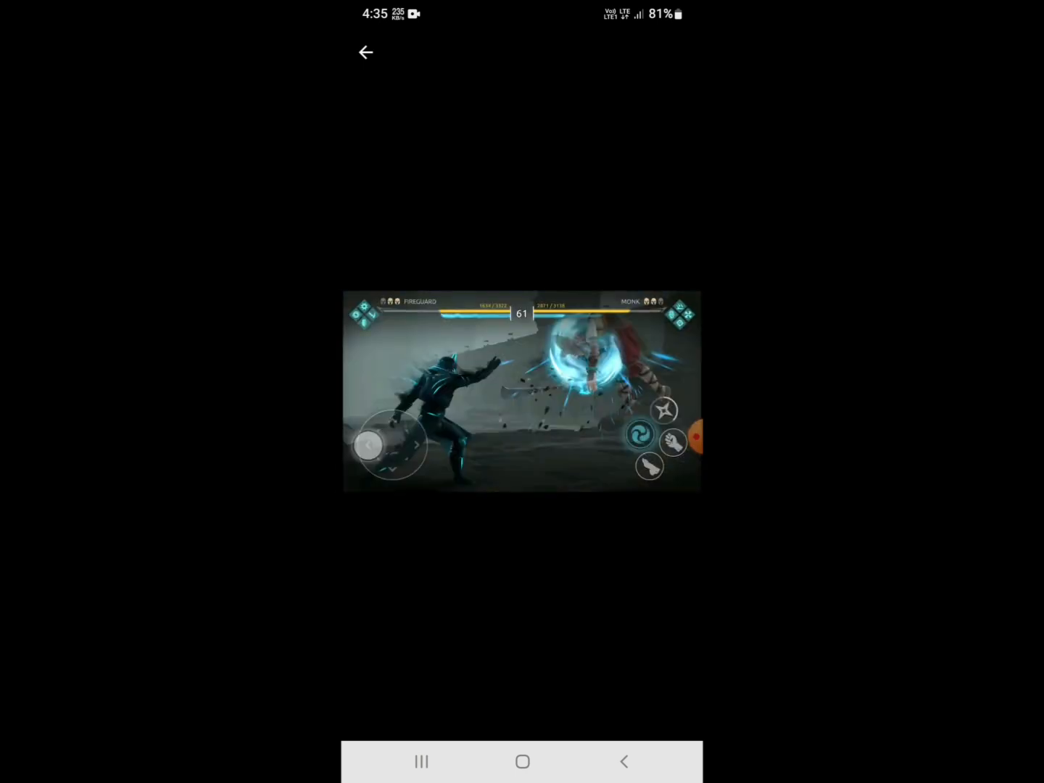
click(366, 53)
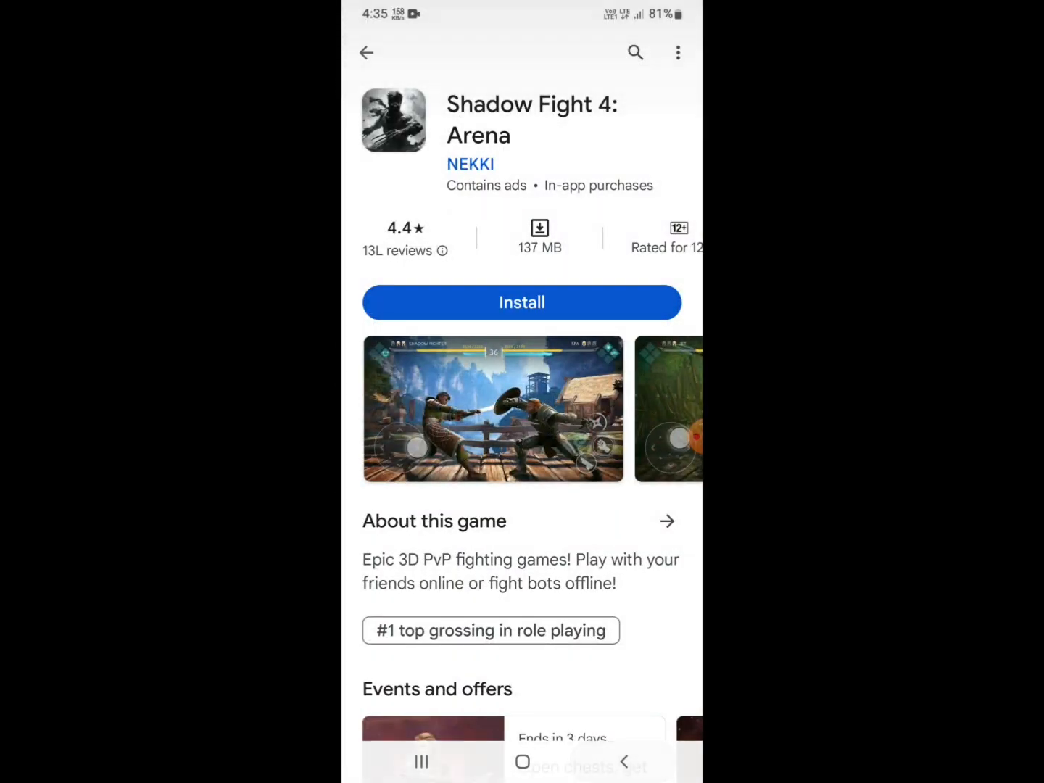